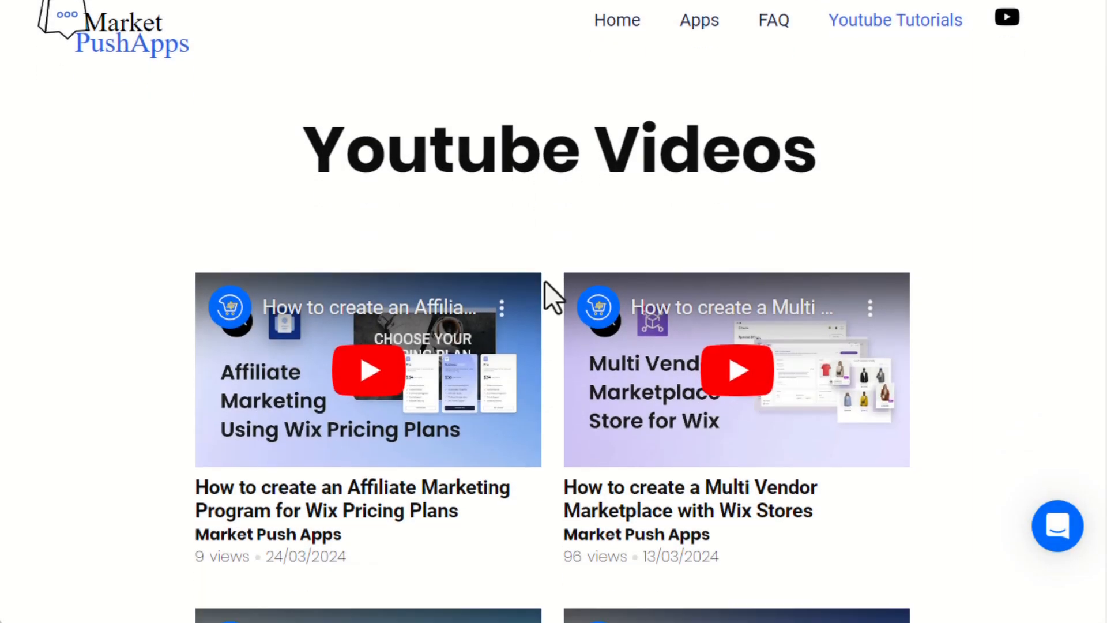
- Scroll down the live Youtube Videos page to review the finished Market Push Apps gallery
scroll(down, 3)
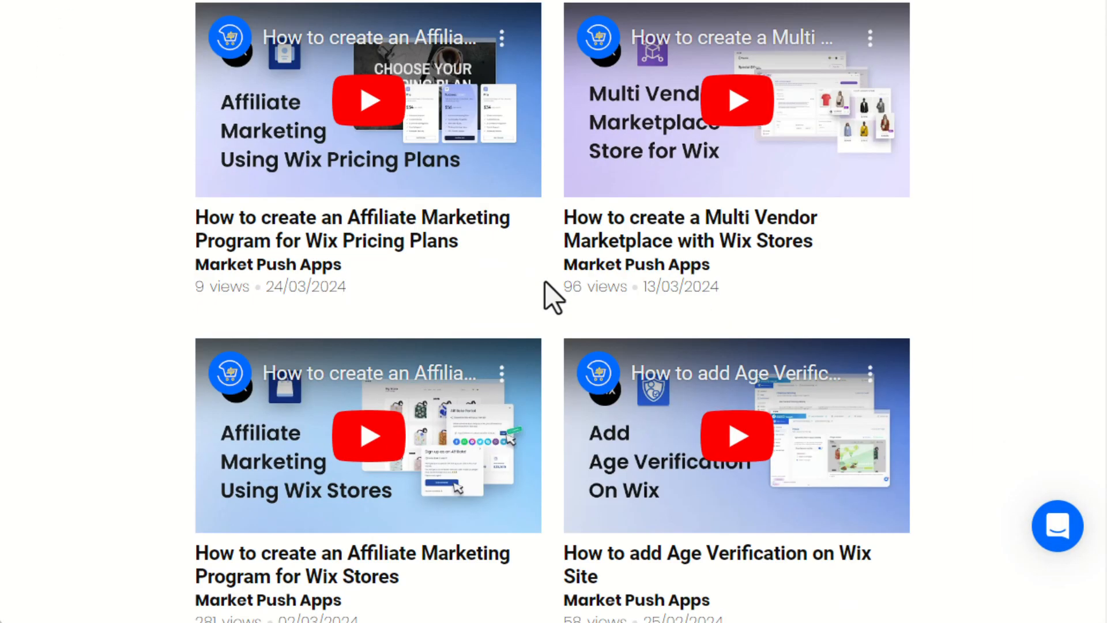
scroll(down, 3)
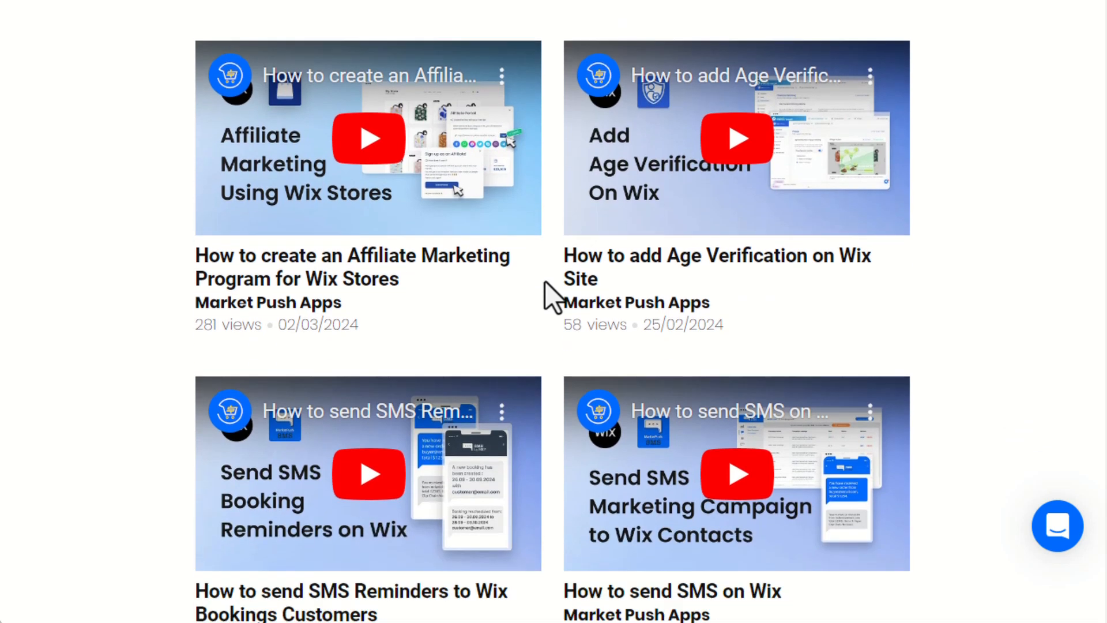
scroll(down, 3)
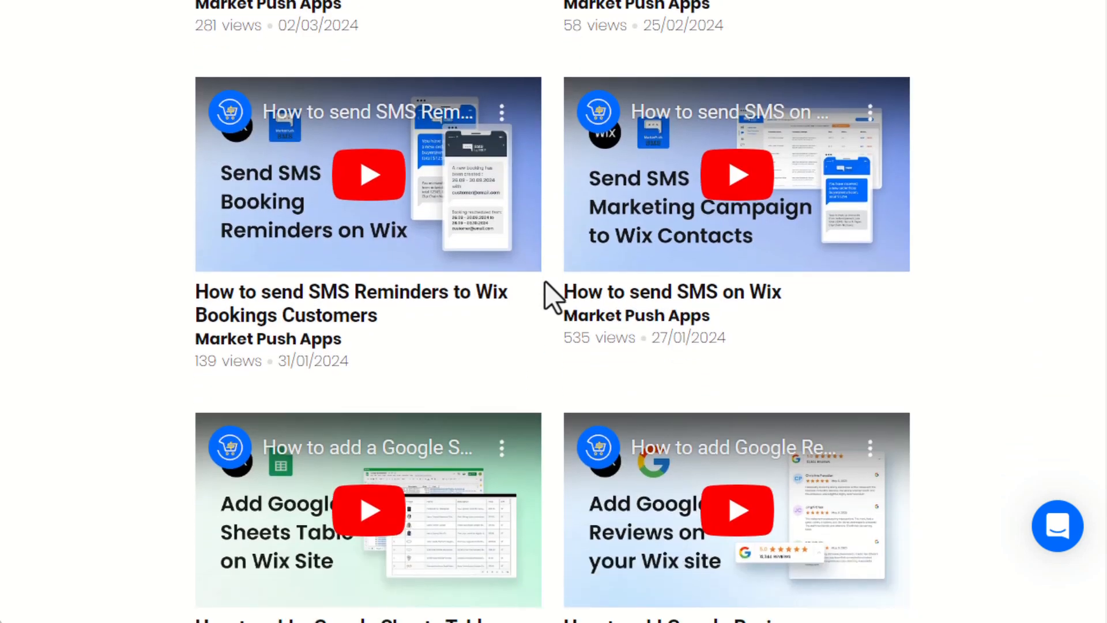
scroll(down, 3)
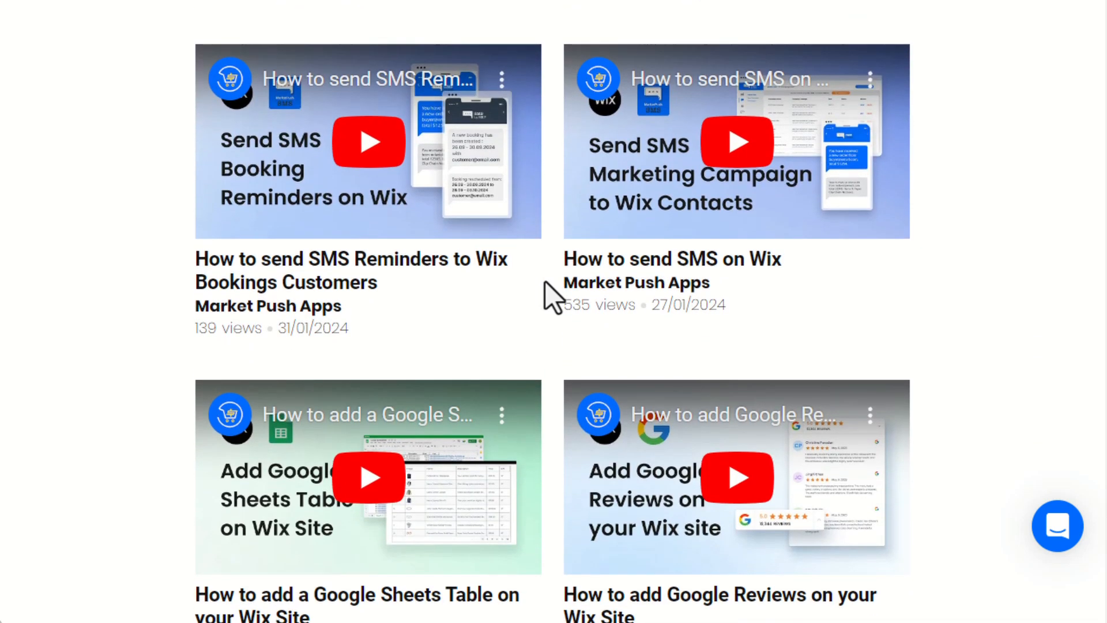
scroll(down, 3)
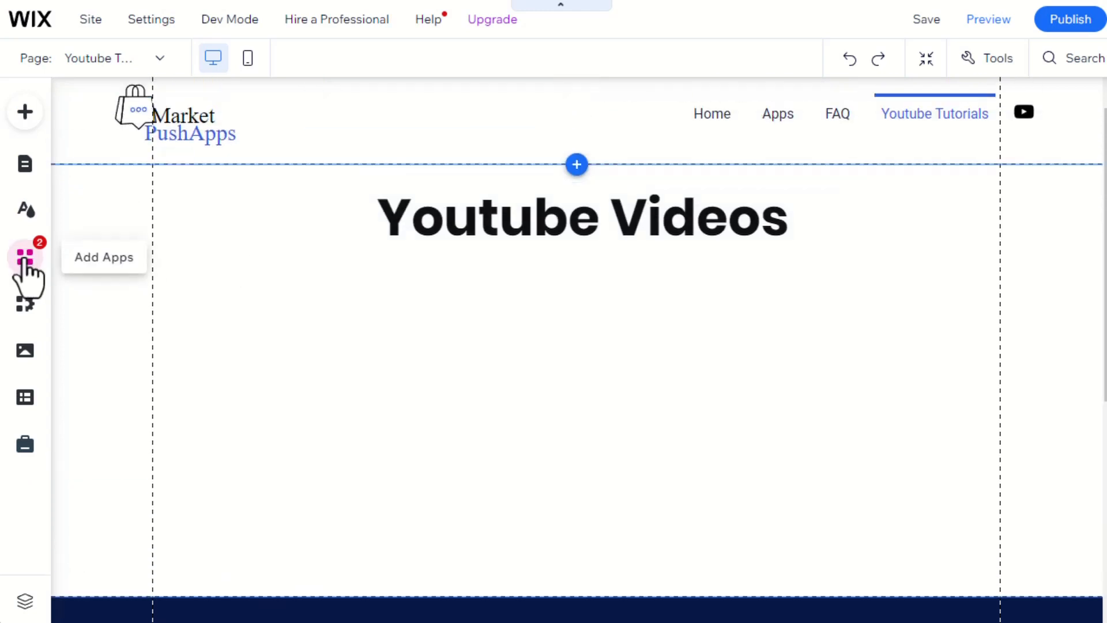
- Install the Youtube Gallery app from the App Market onto the page, accepting its terms
click(25, 256)
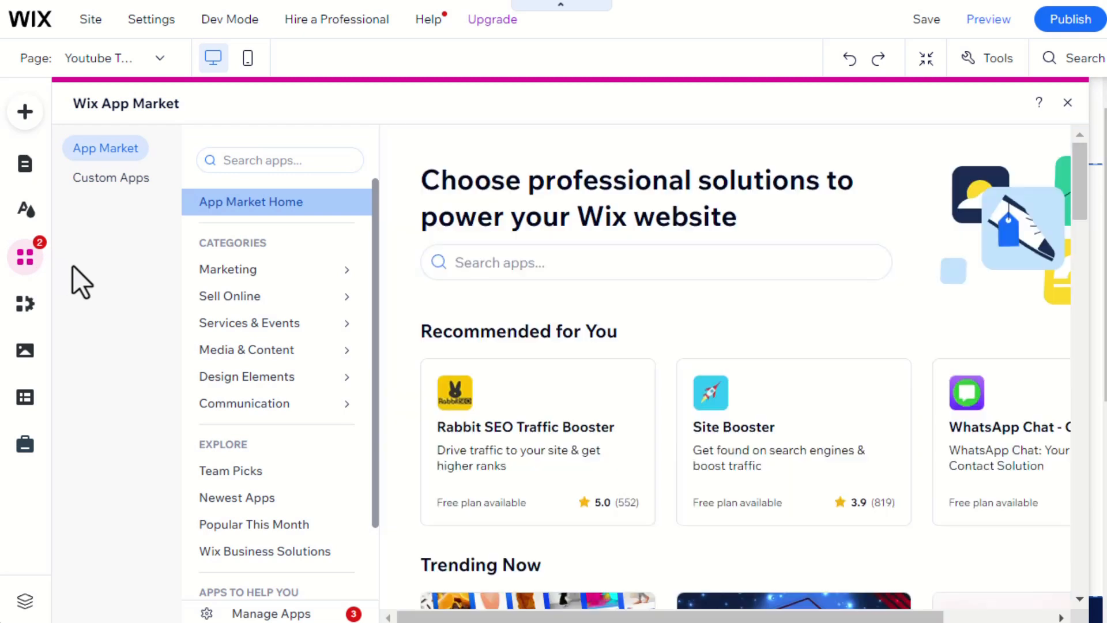
text(youtube gallery)
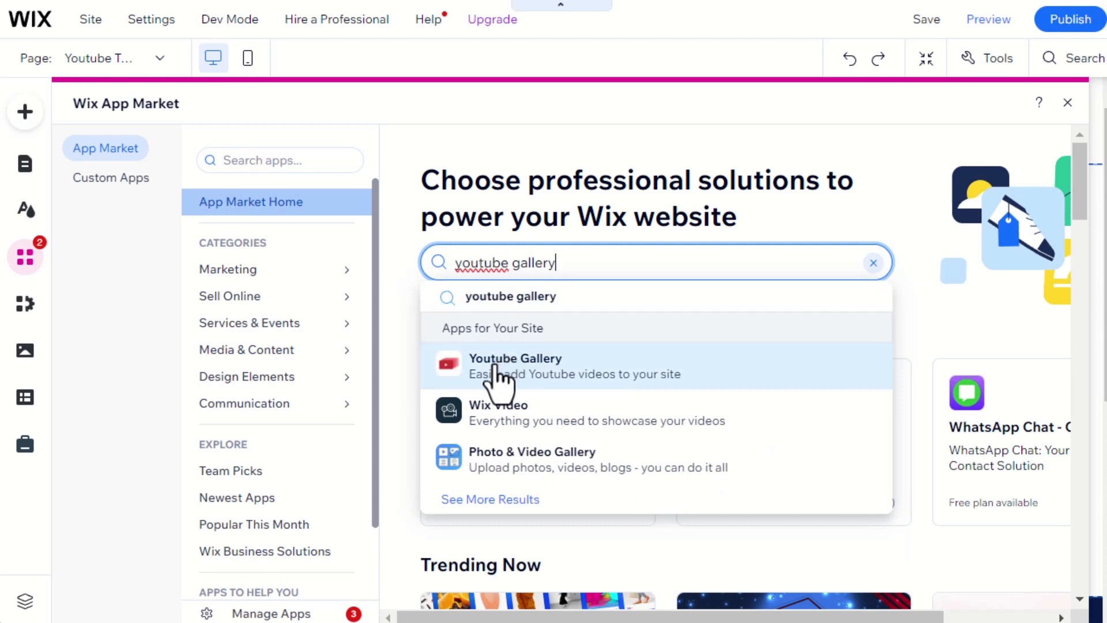
click(516, 365)
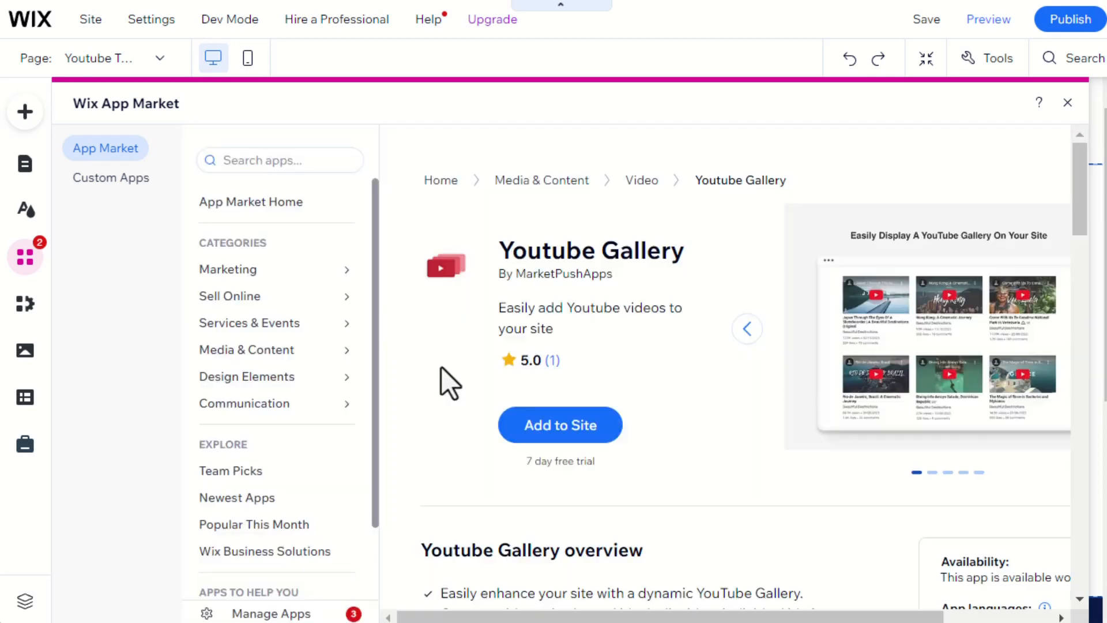
click(559, 424)
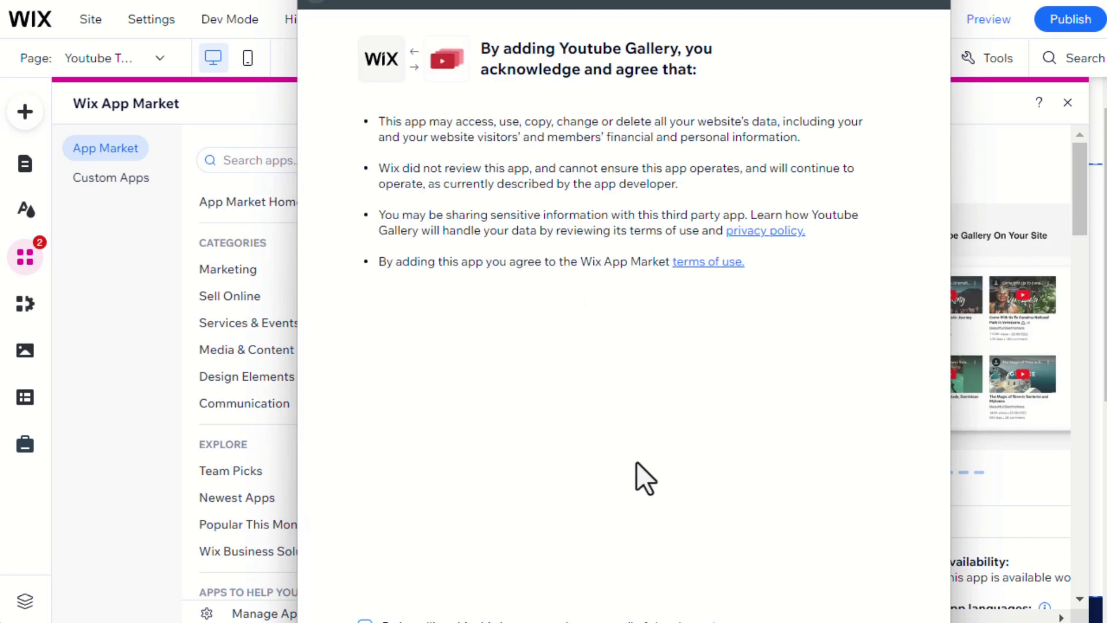
click(364, 605)
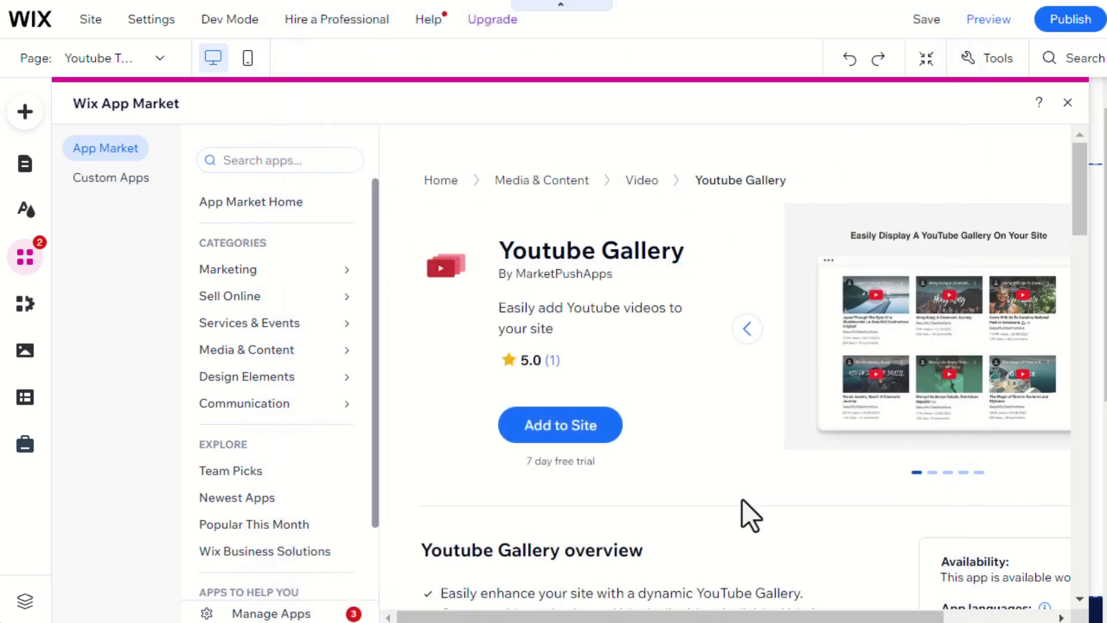
click(559, 424)
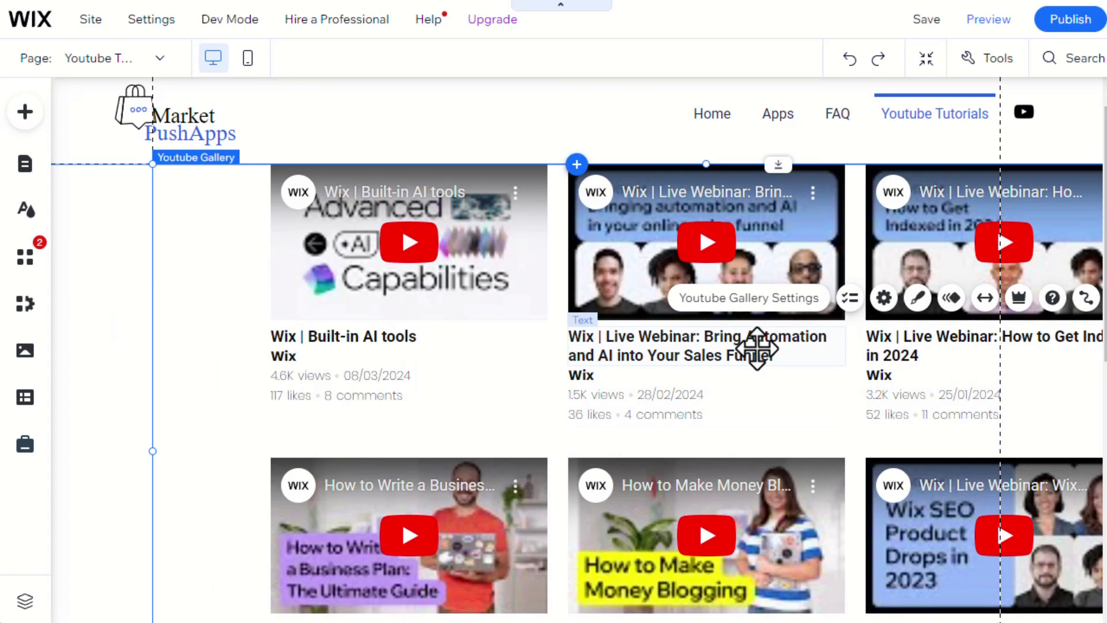
scroll(down, 3)
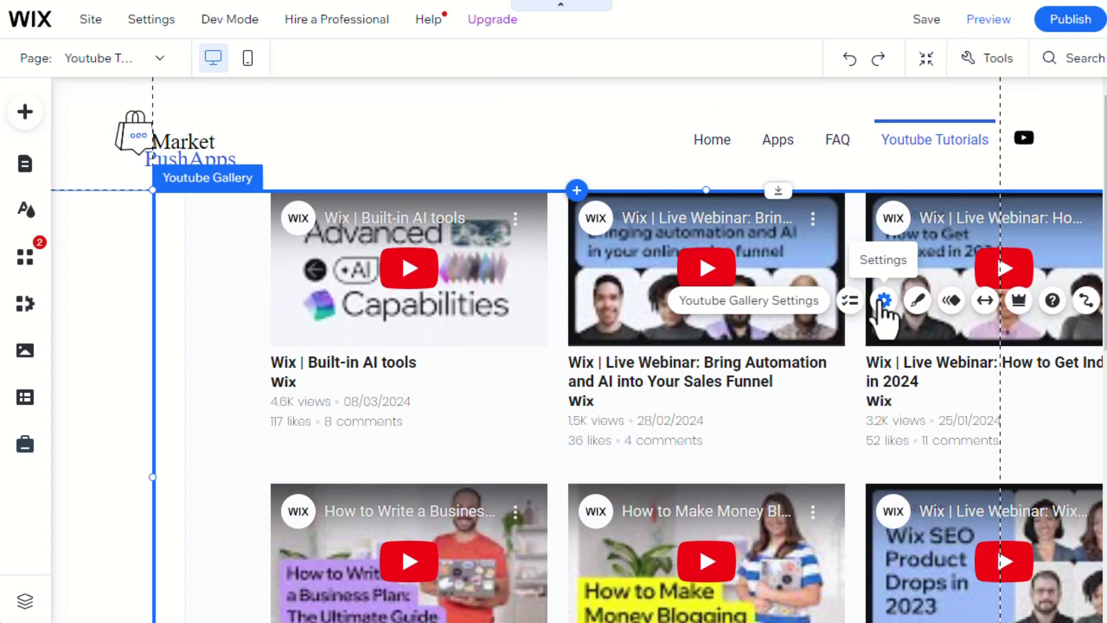
click(882, 300)
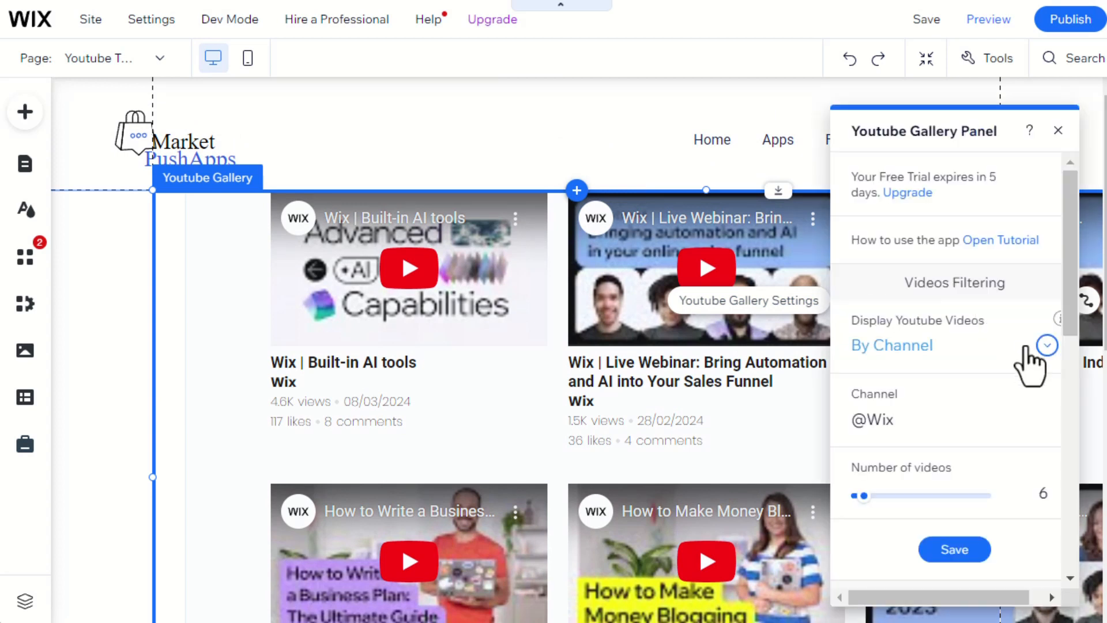
click(1047, 345)
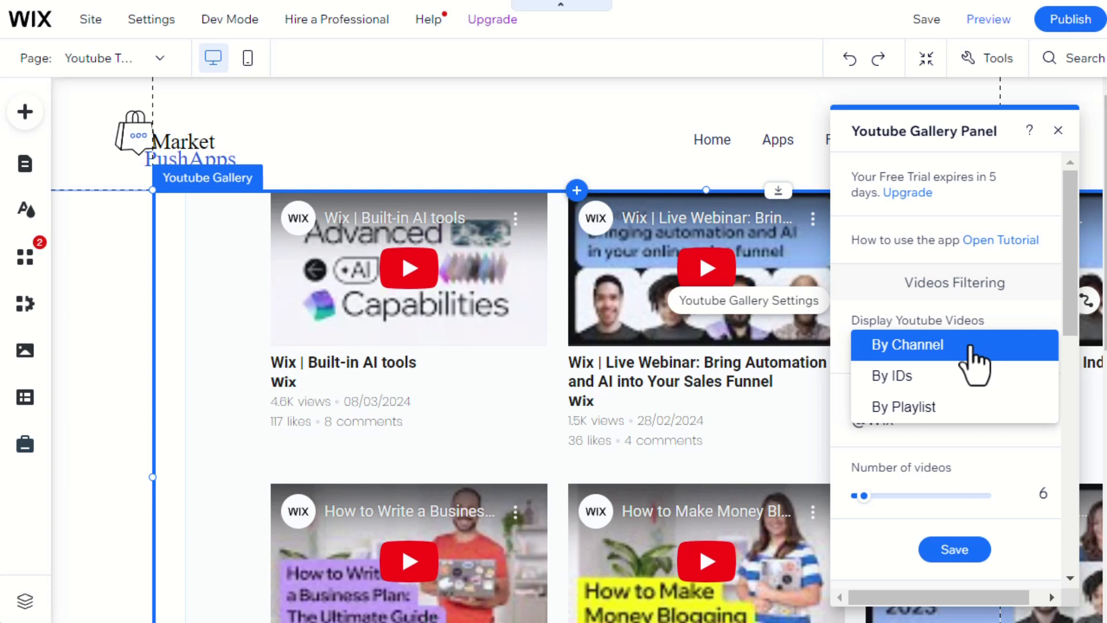
click(906, 345)
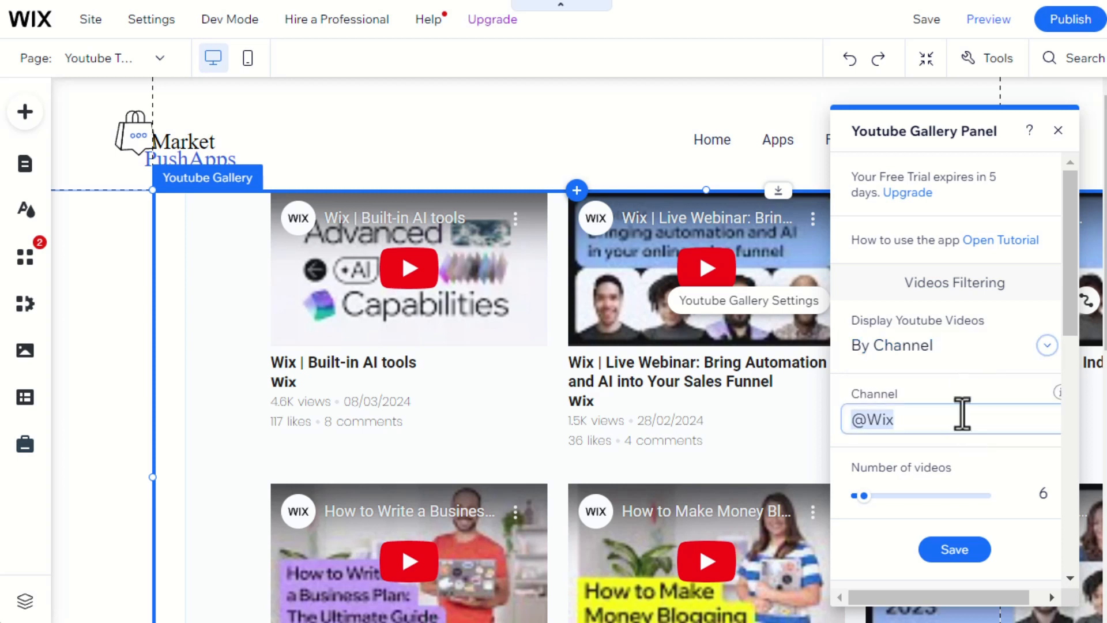
text(marketpushapps)
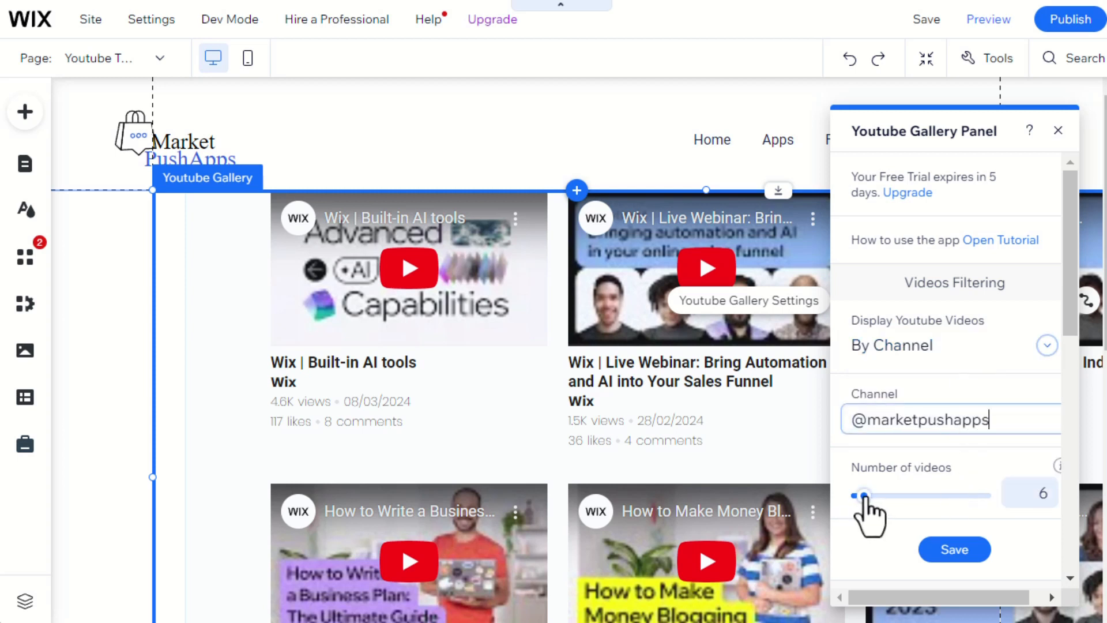
drag(865, 495, 983, 494)
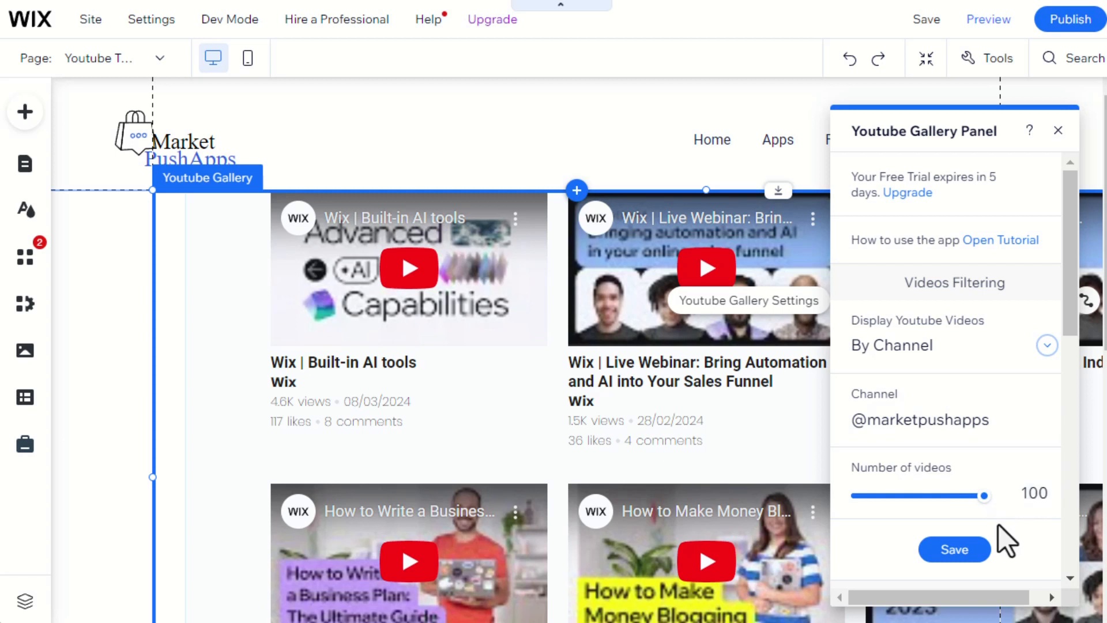
scroll(down, 3)
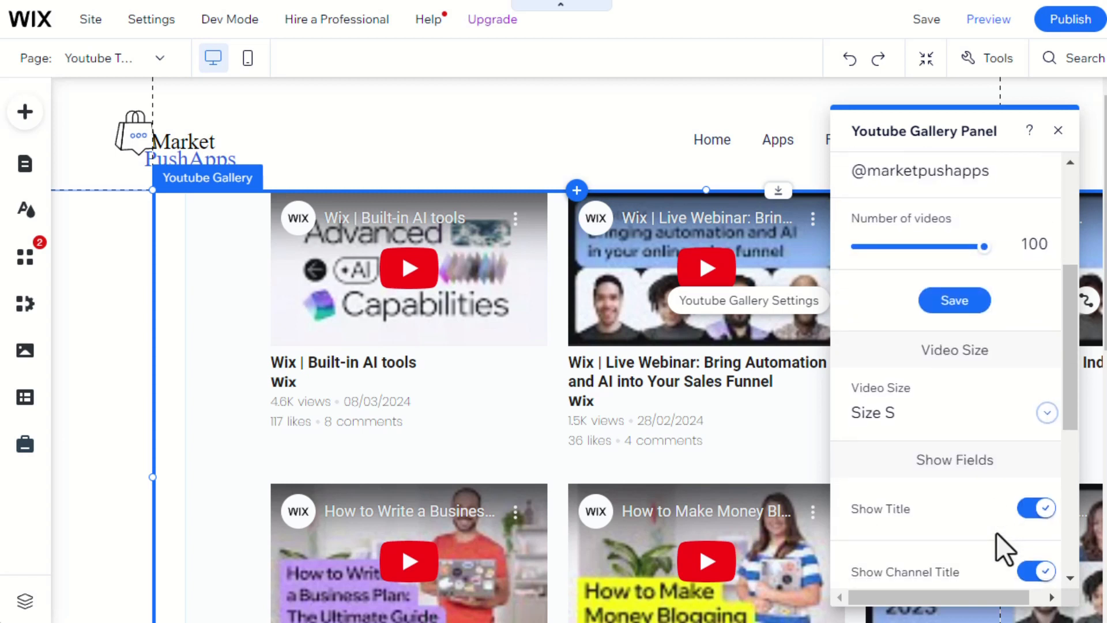
scroll(down, 3)
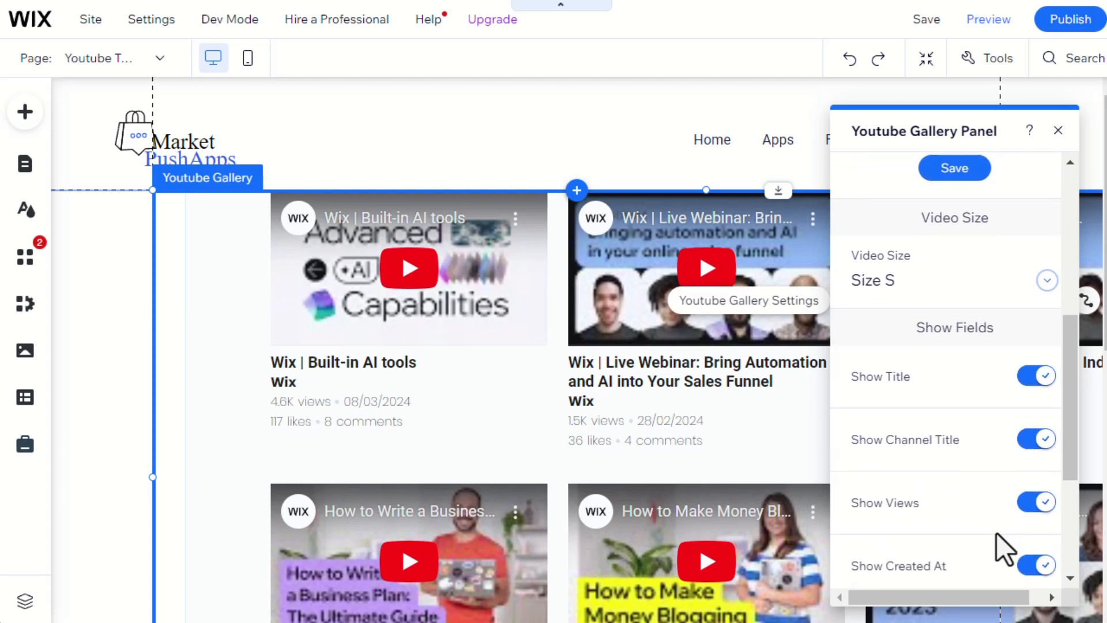
scroll(down, 3)
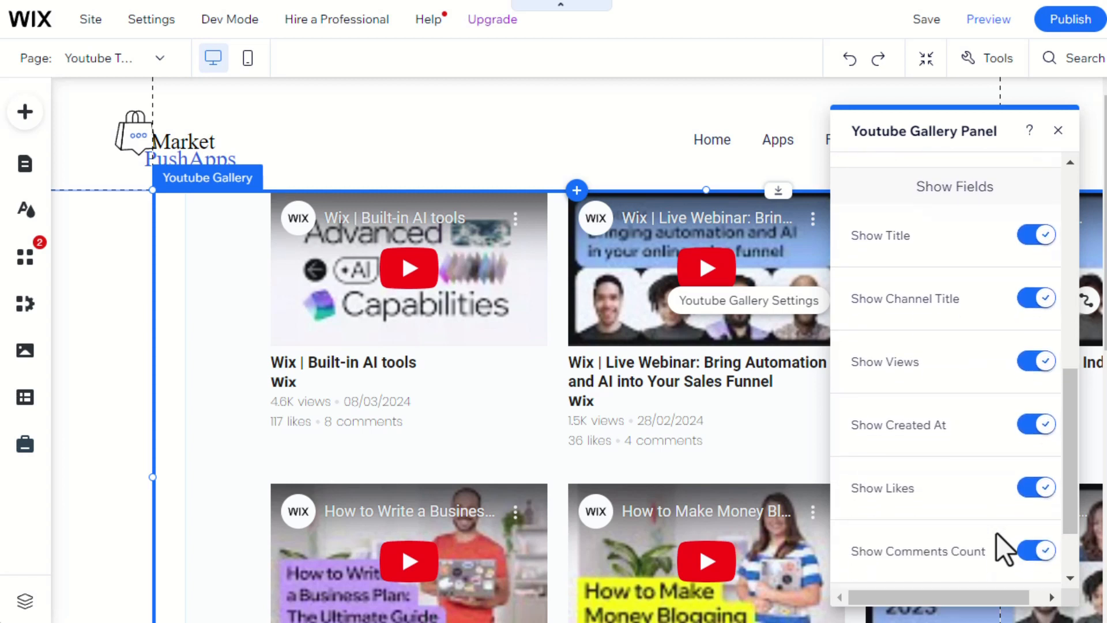
click(1035, 487)
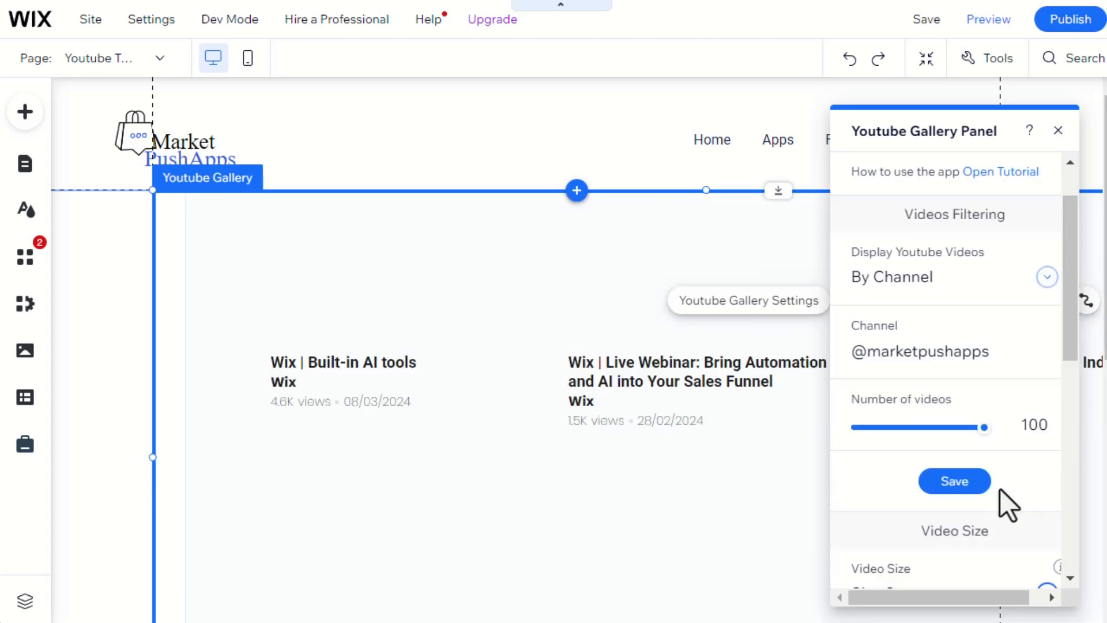
- Save the channel filter, load the Market Push Apps videos and close the settings panel
click(953, 481)
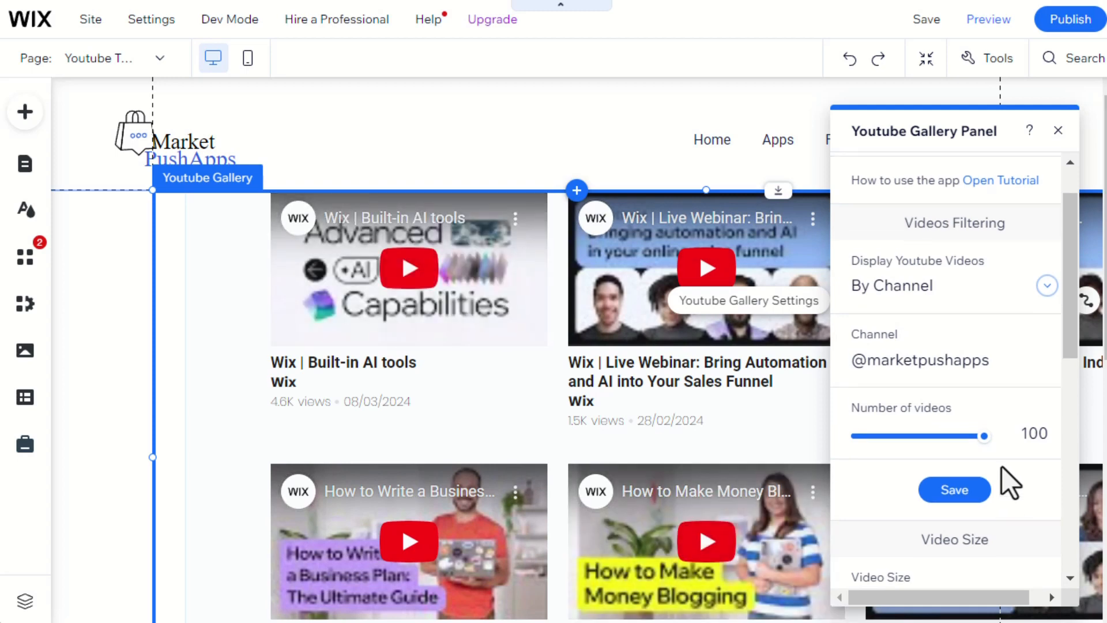
click(954, 489)
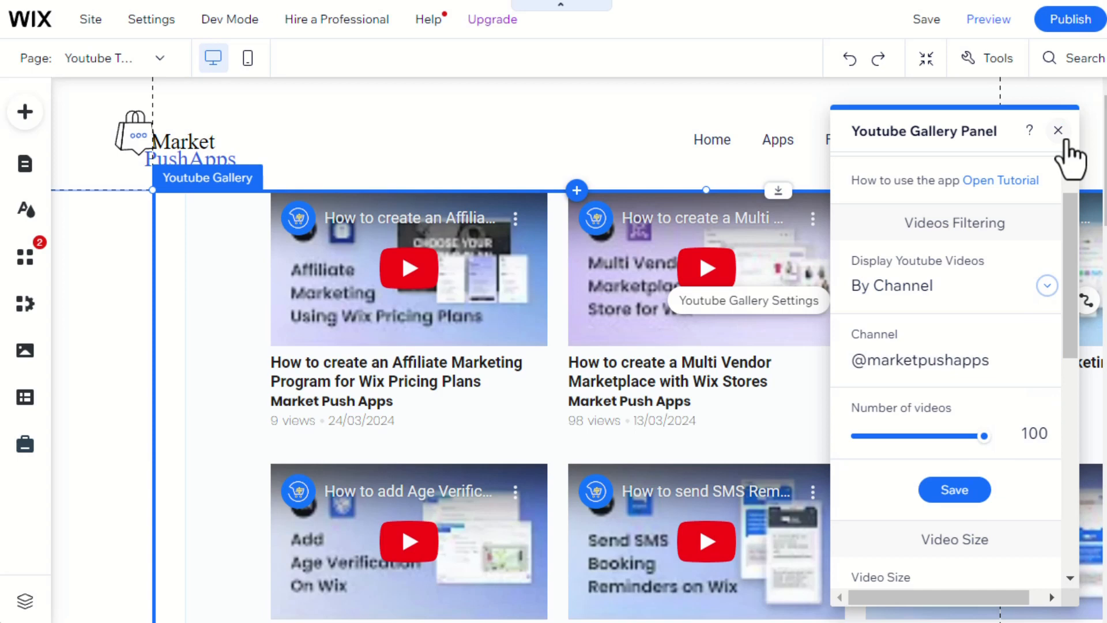
click(1057, 130)
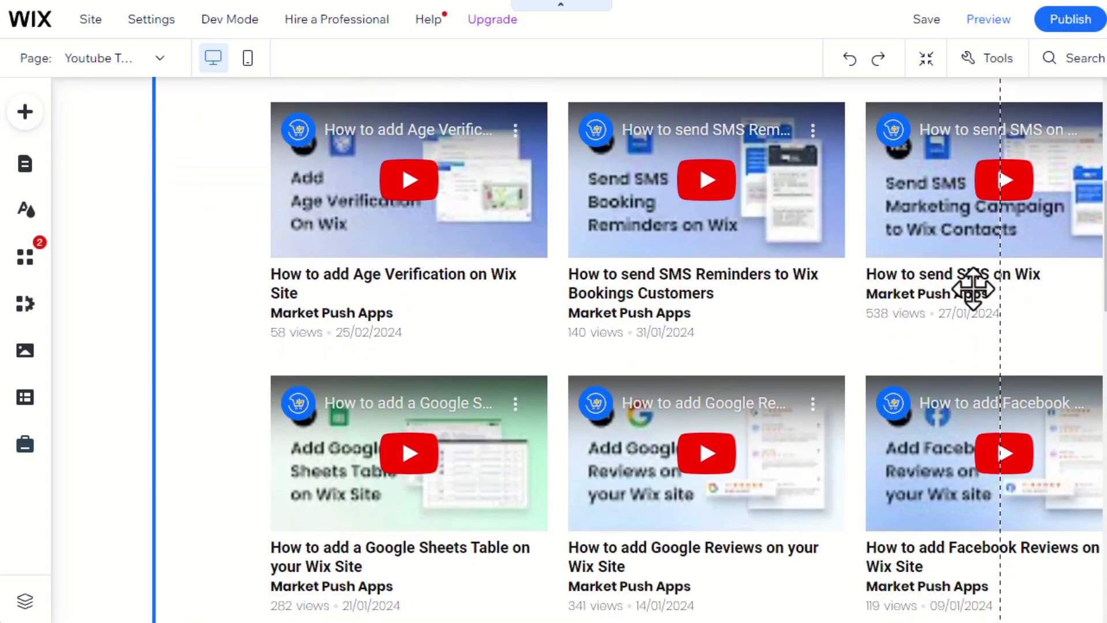
scroll(down, 3)
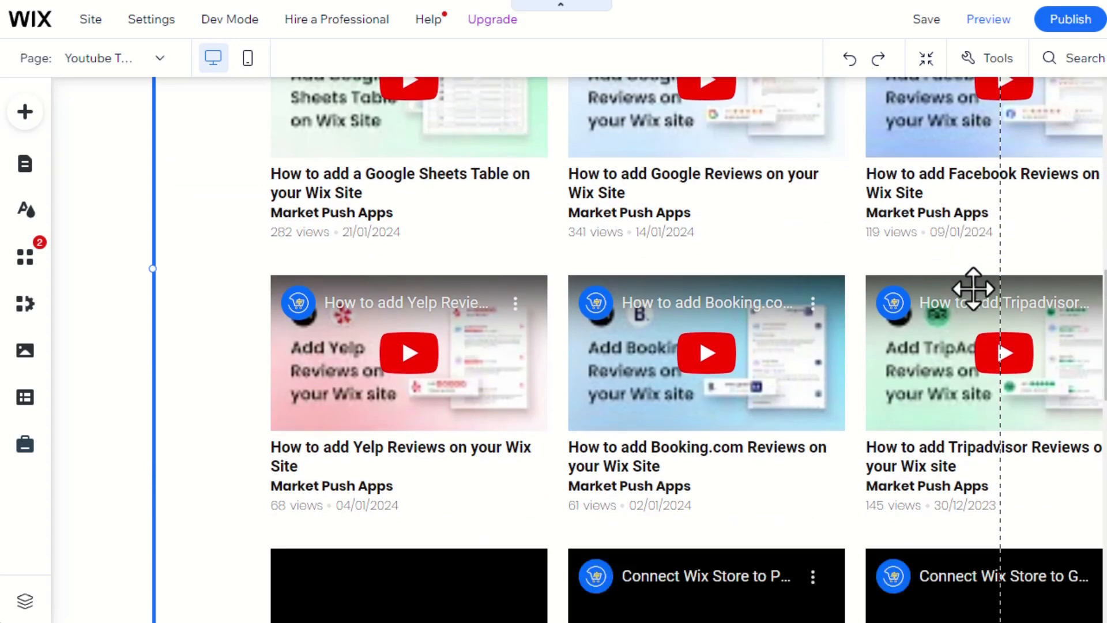
scroll(down, 3)
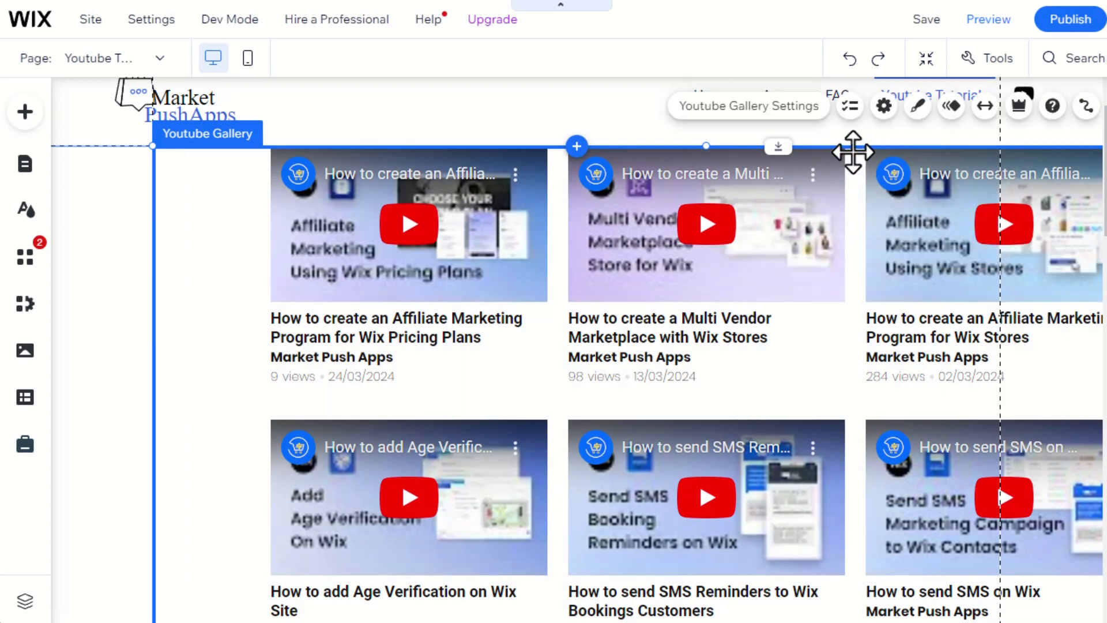
mouse_move(992, 107)
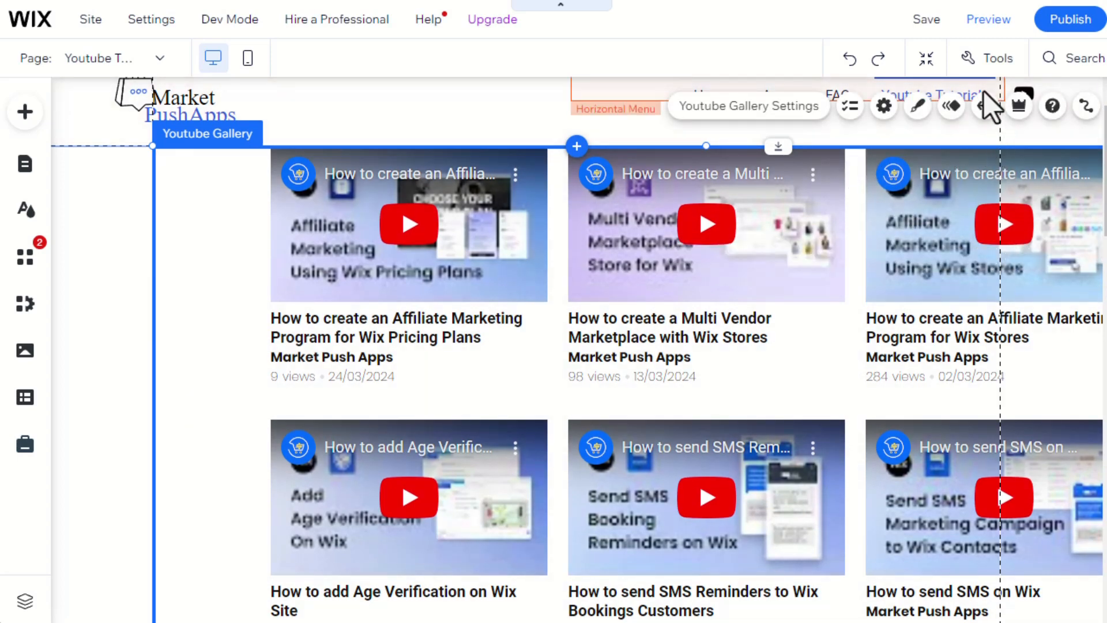
- Stretch the gallery to full width with 30 px side margins via the Stretch panel
click(983, 106)
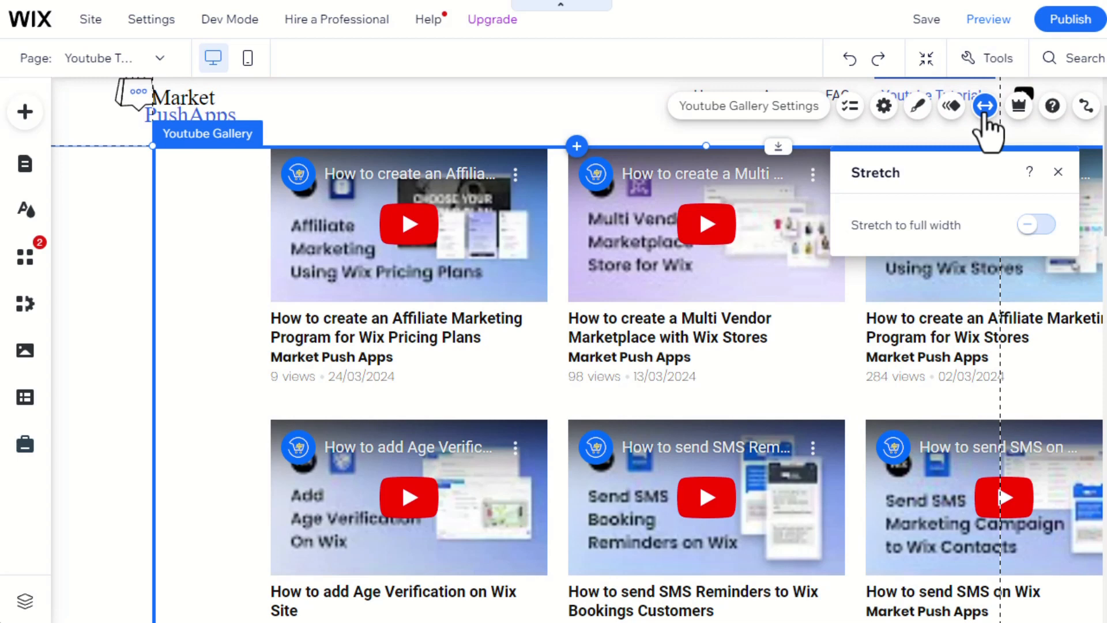
click(1036, 225)
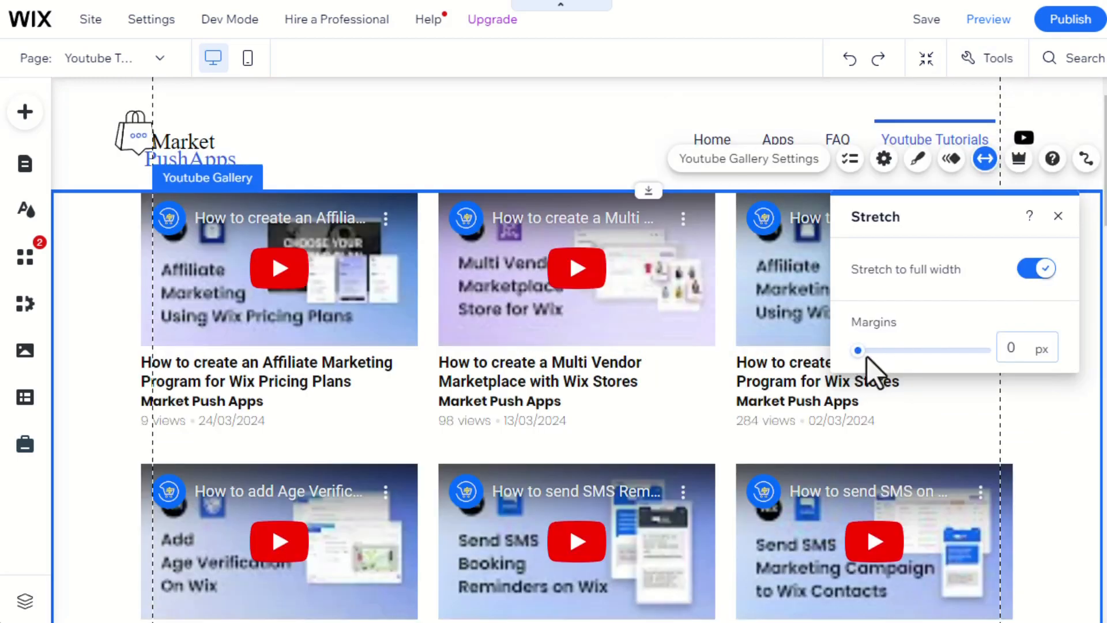
click(1010, 347)
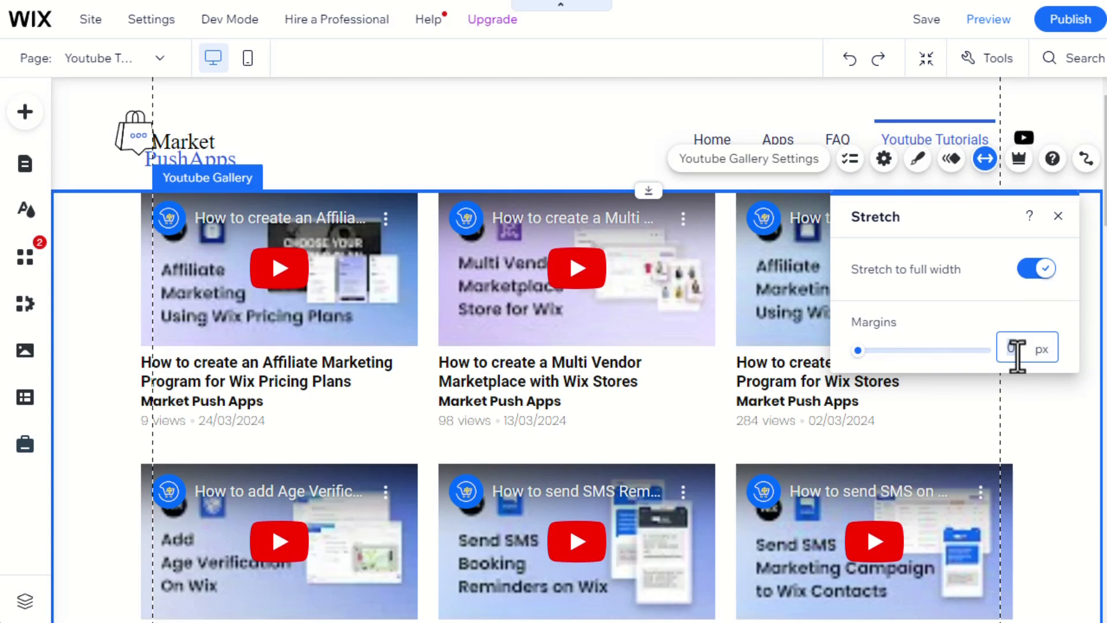
drag(858, 350, 878, 351)
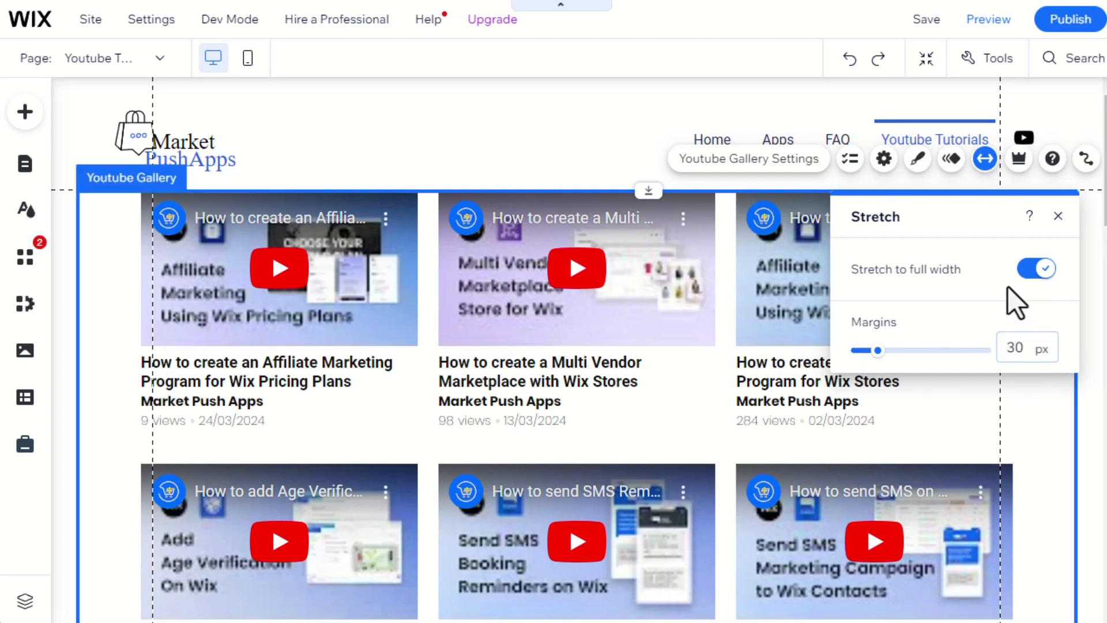
click(1057, 216)
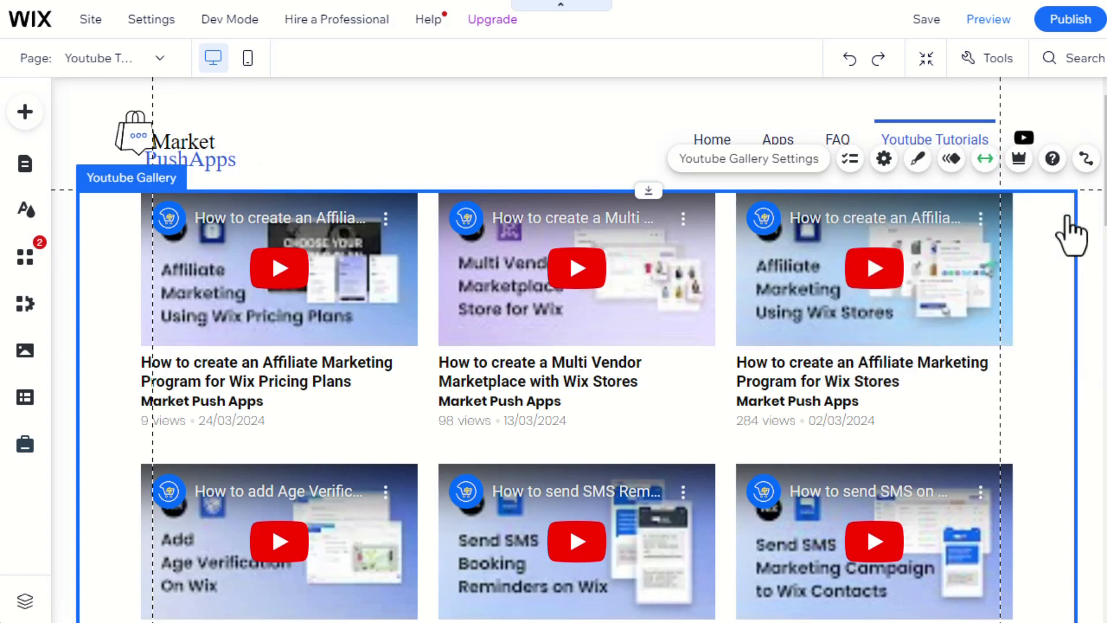
click(917, 158)
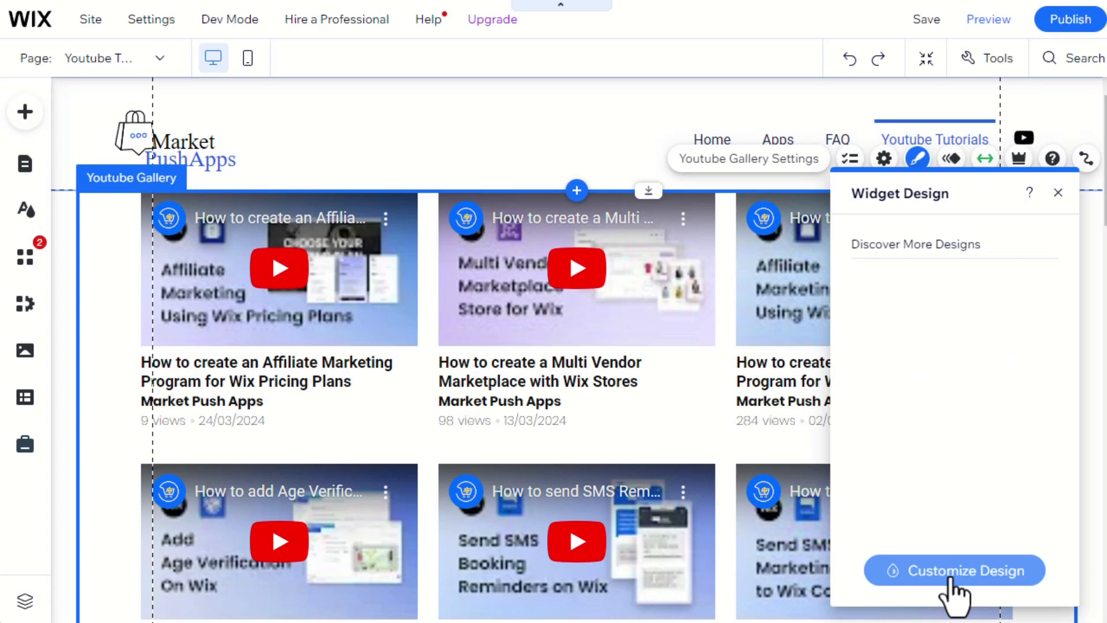
click(954, 571)
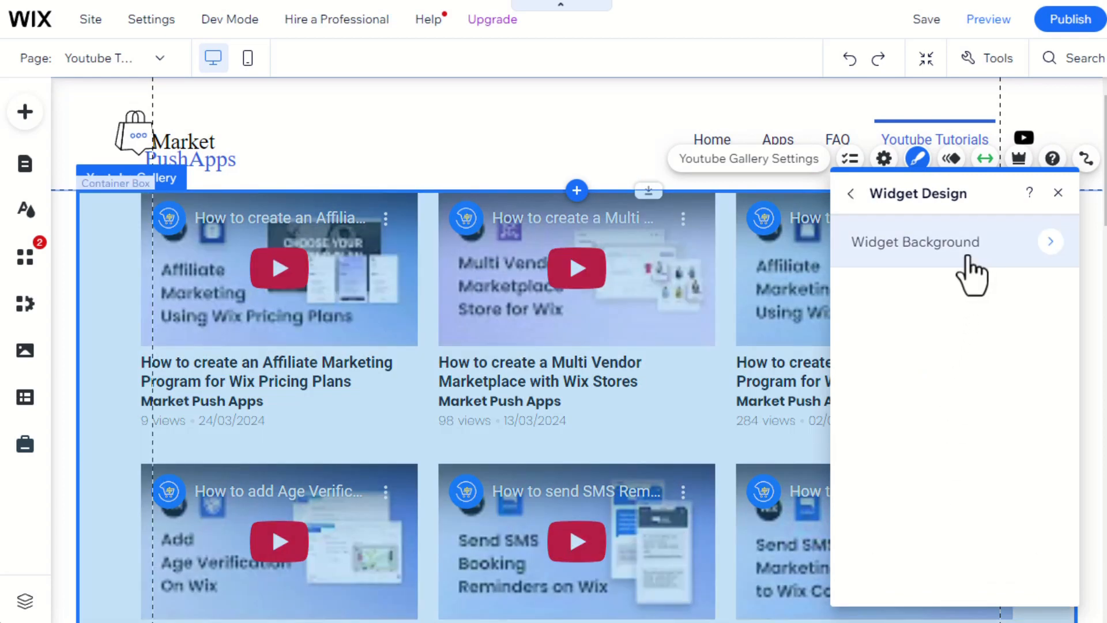
click(914, 241)
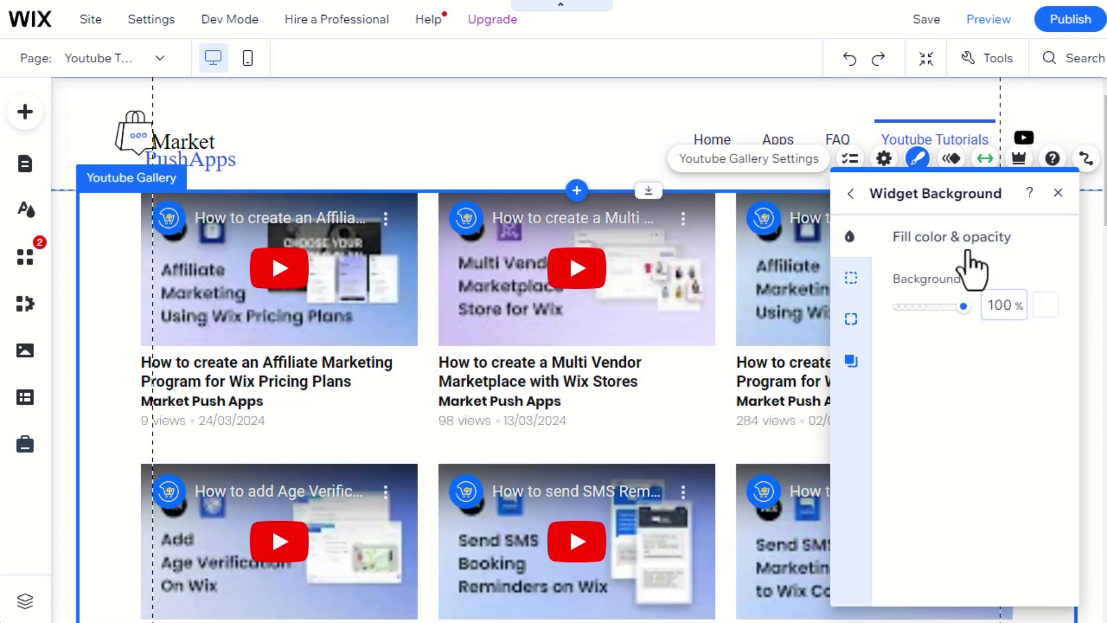
click(1041, 304)
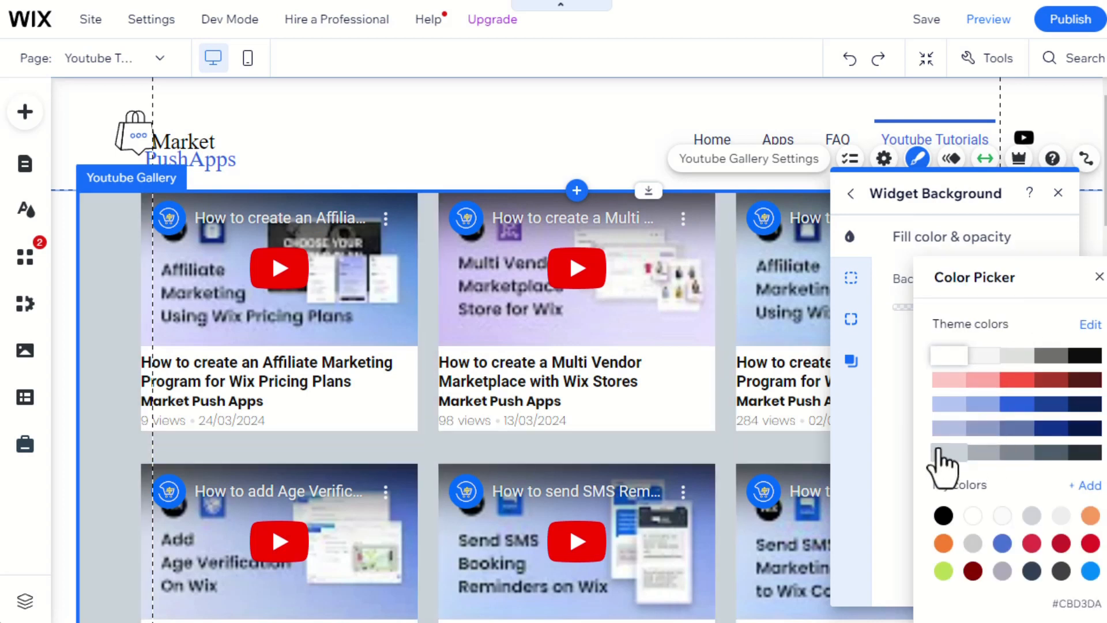
click(1017, 380)
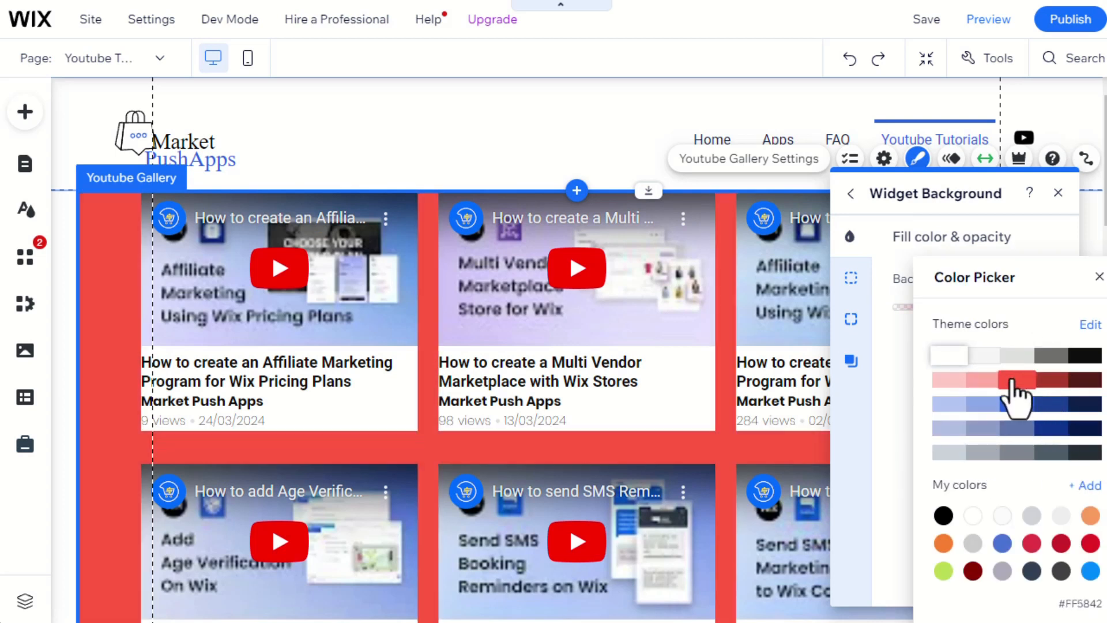
click(947, 355)
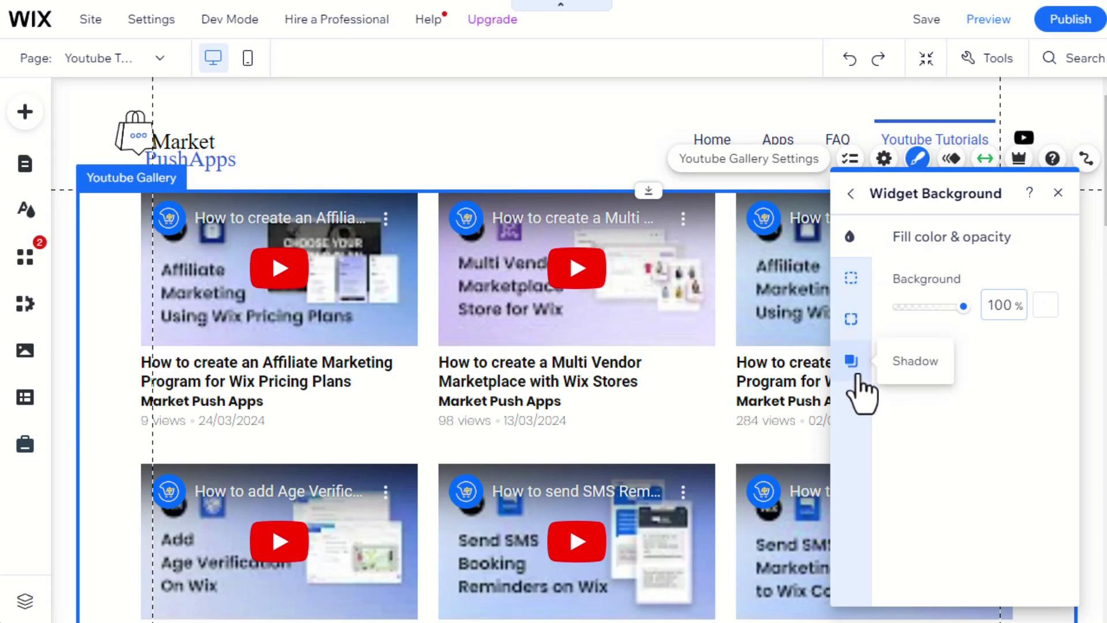
click(1057, 192)
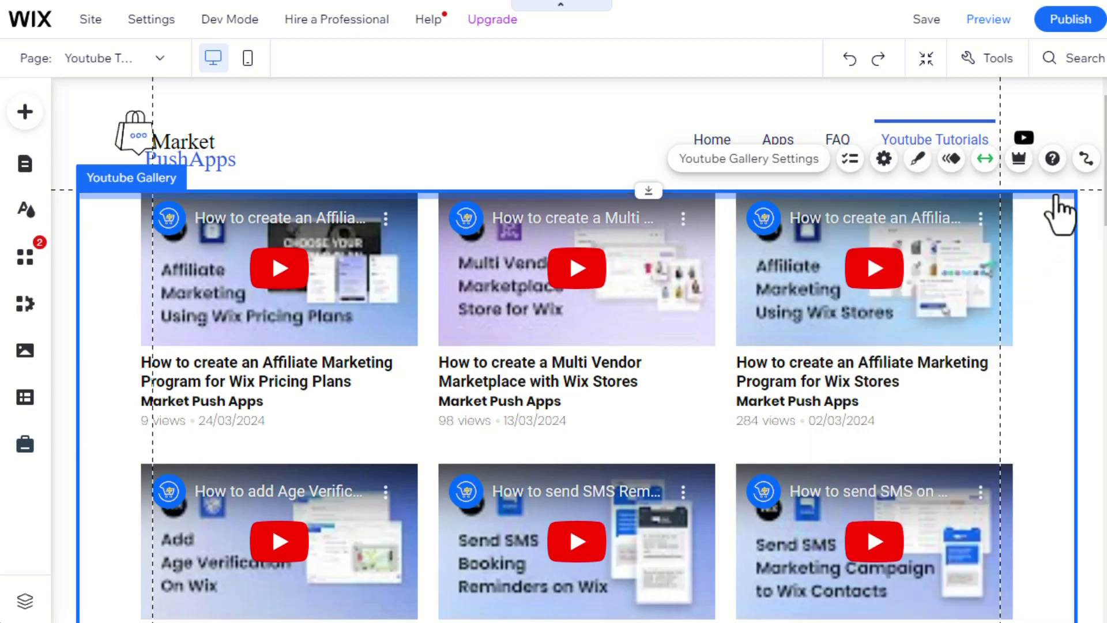
mouse_move(722, 325)
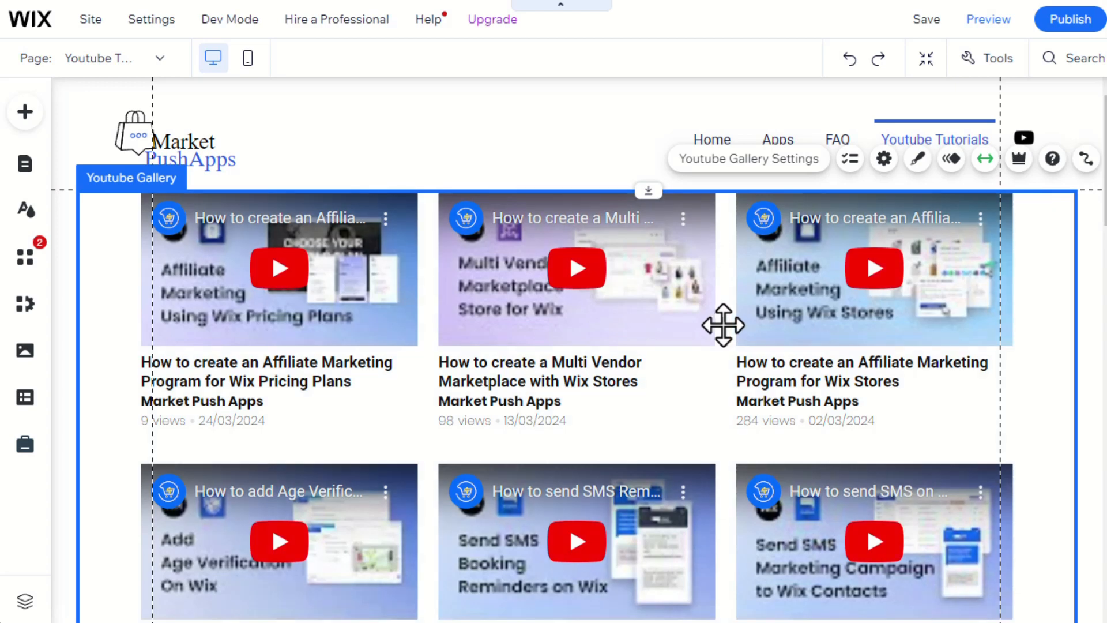
mouse_move(931, 57)
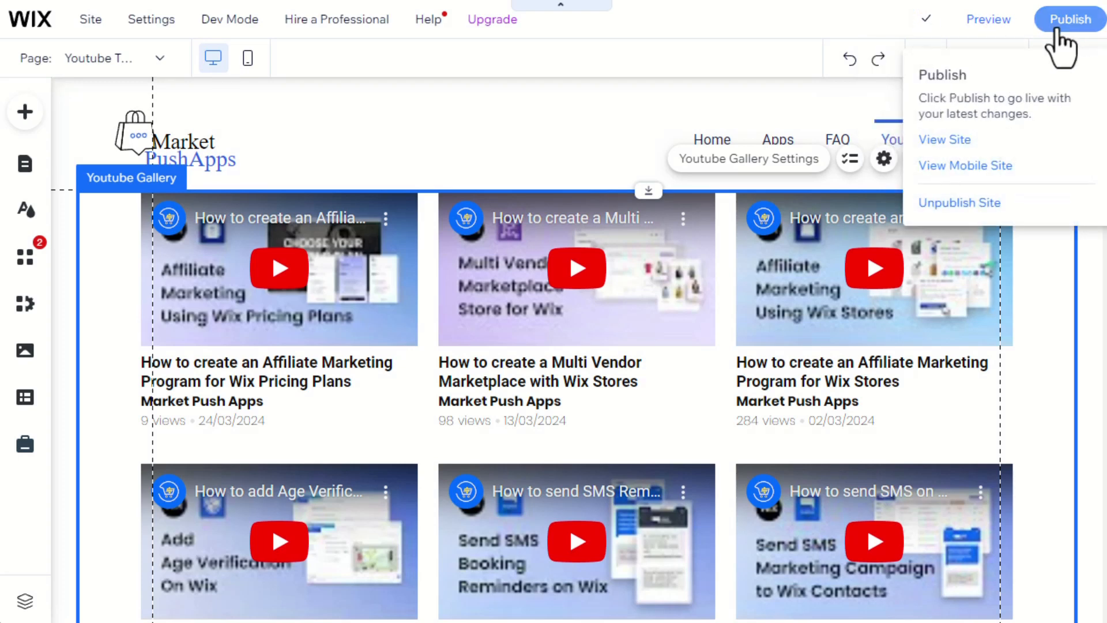
- Publish the site and dismiss the Congratulations dialog
click(1069, 20)
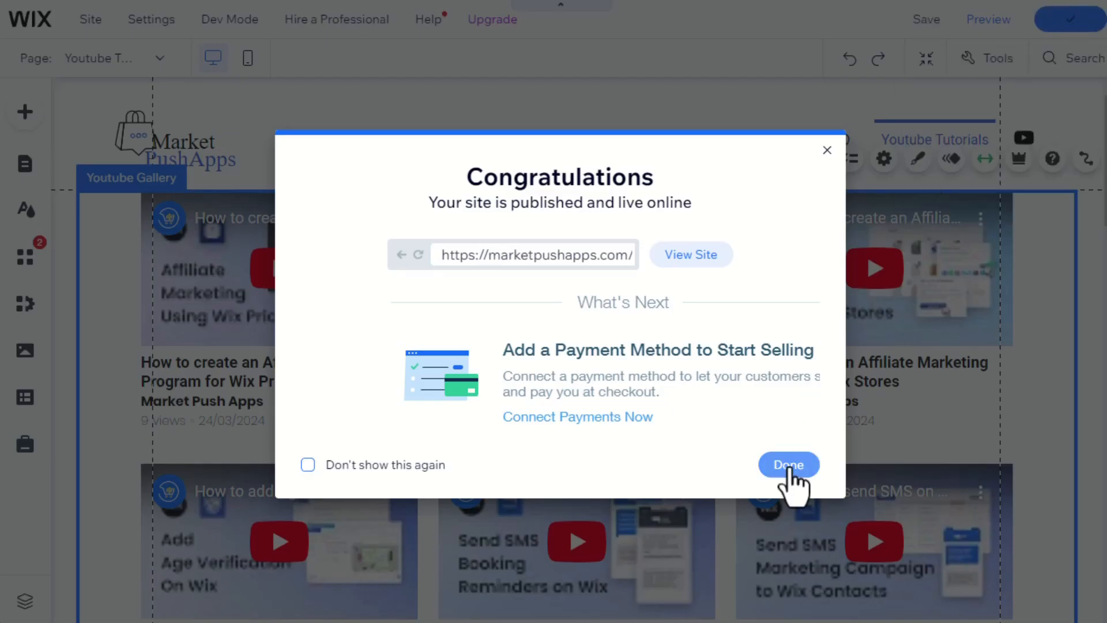
click(788, 464)
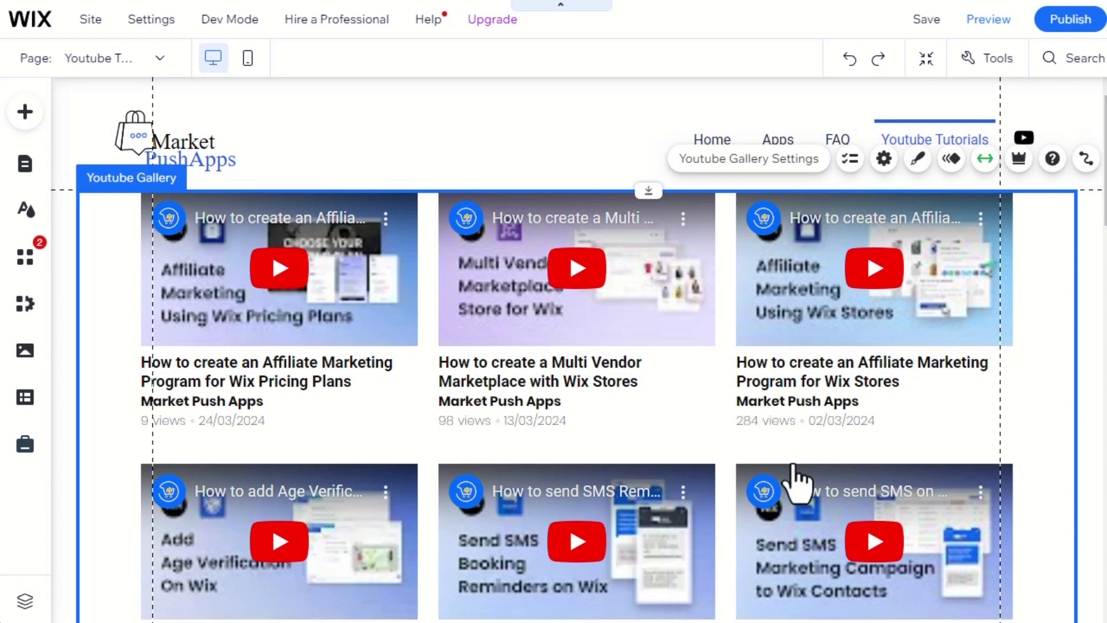